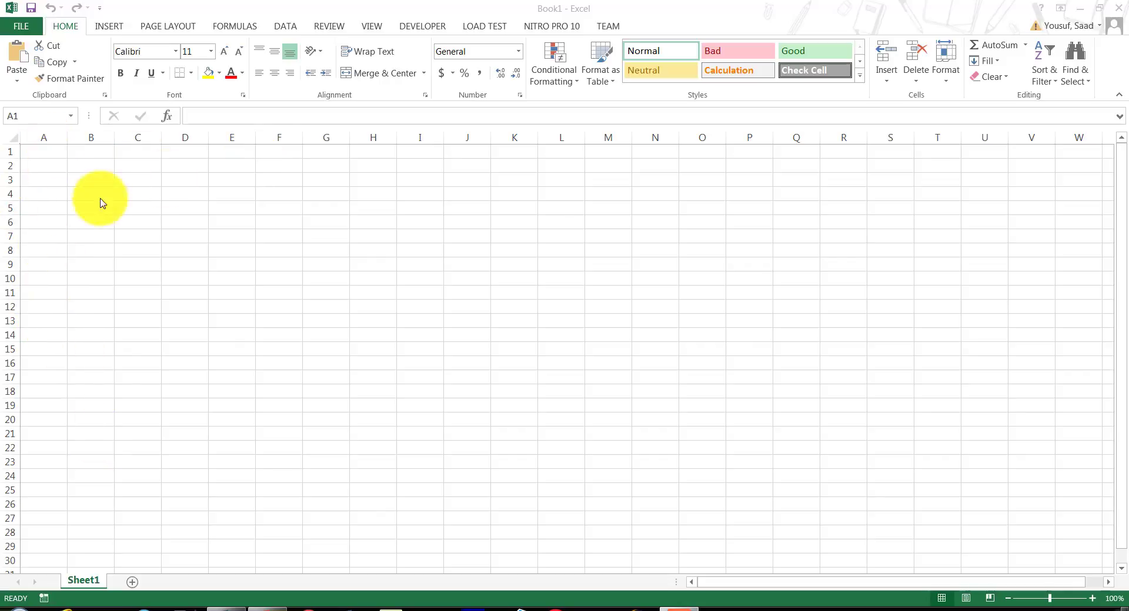
mouse_move(315, 197)
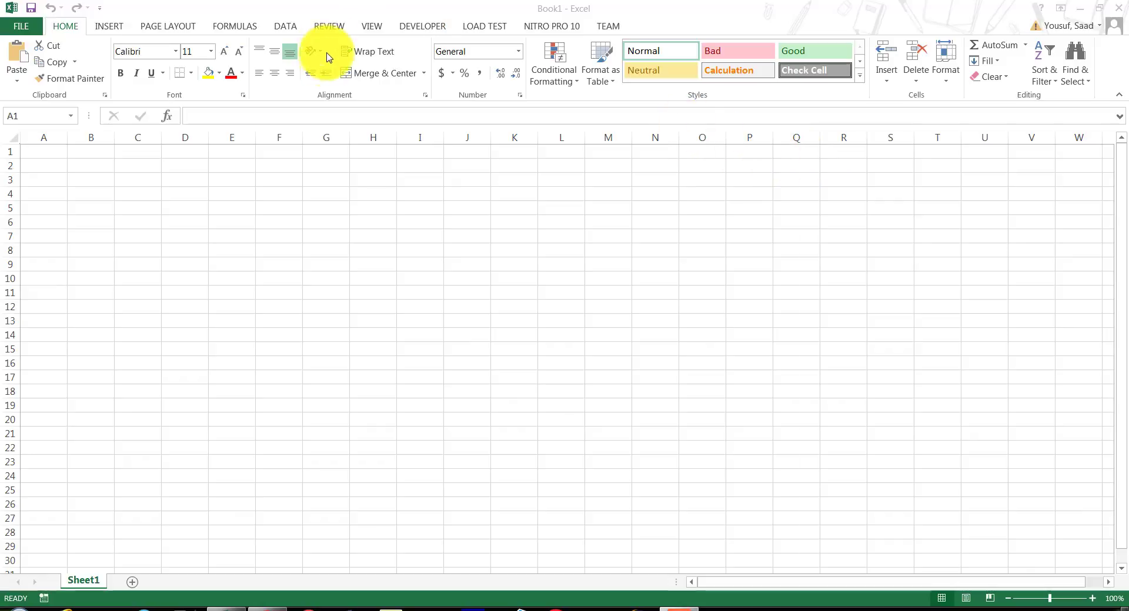
mouse_move(440, 6)
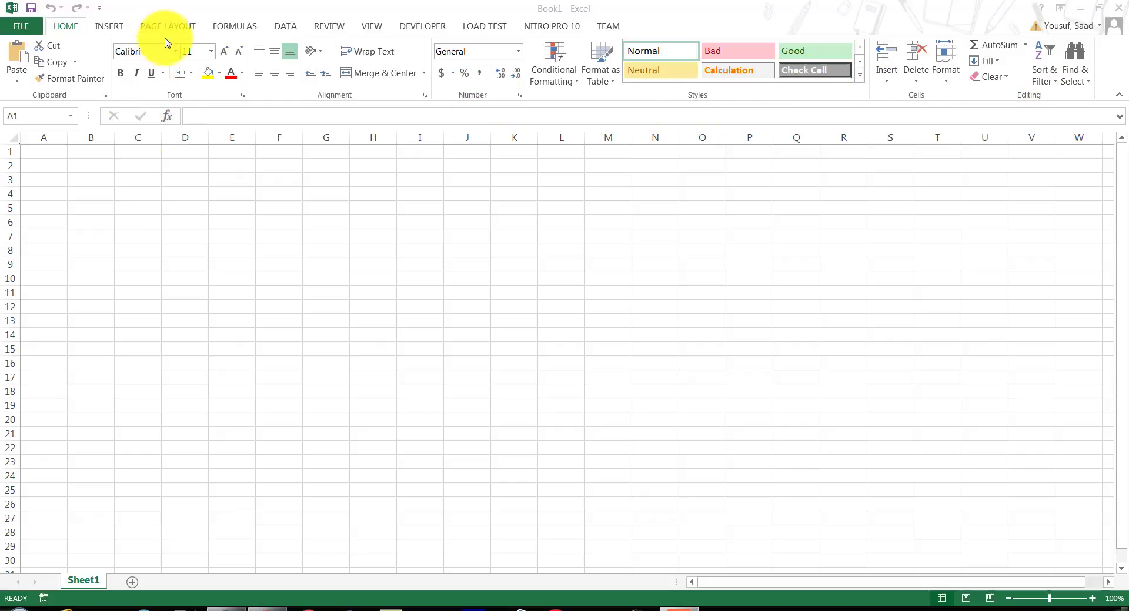
click(43, 151)
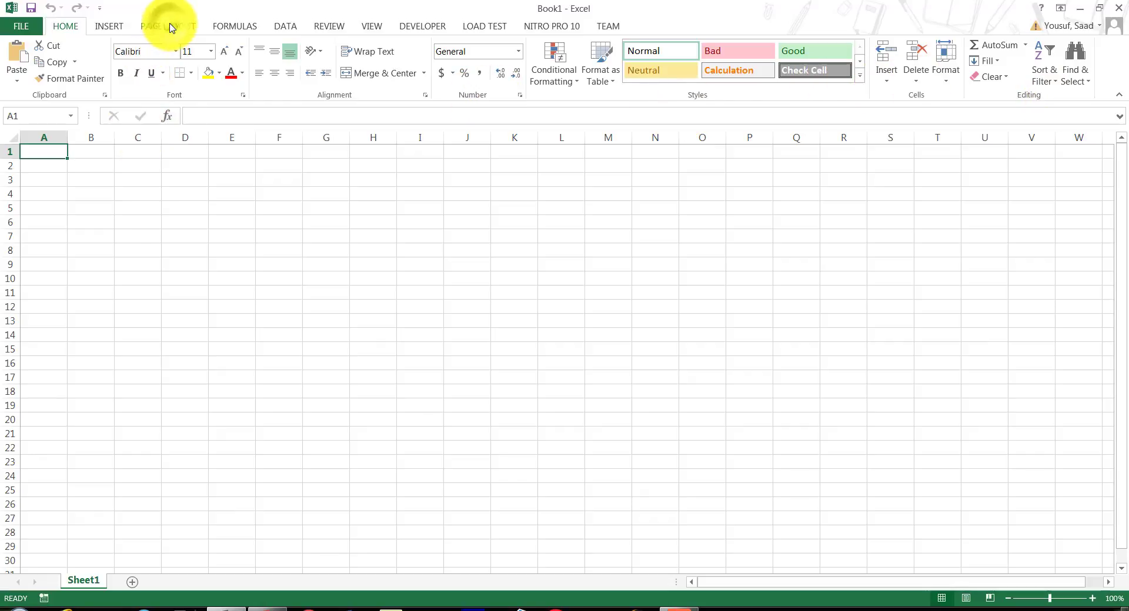
click(167, 26)
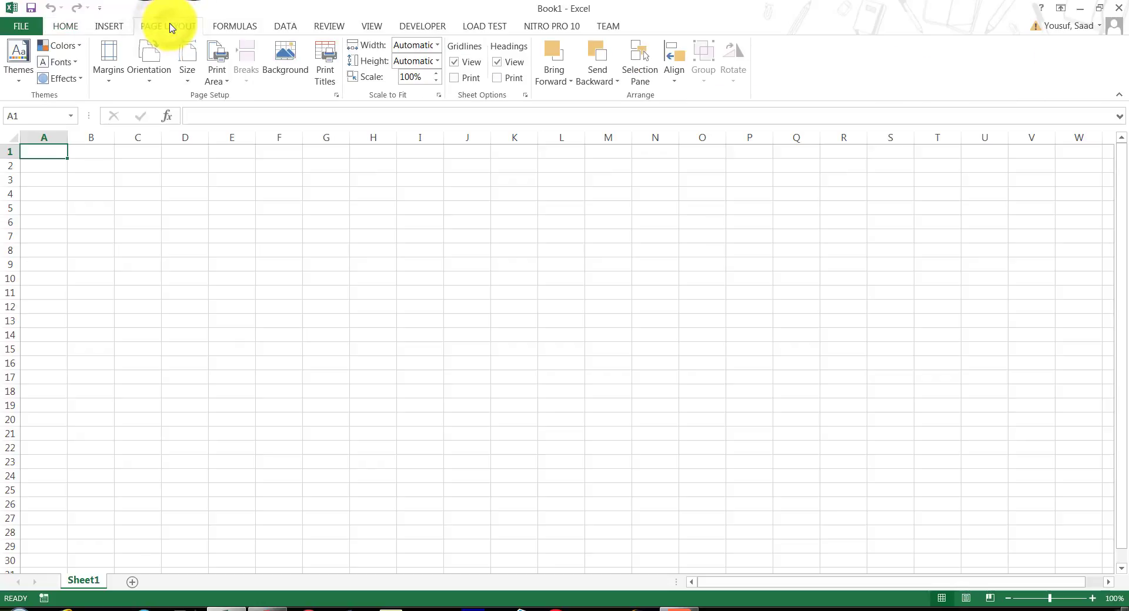
mouse_move(64, 26)
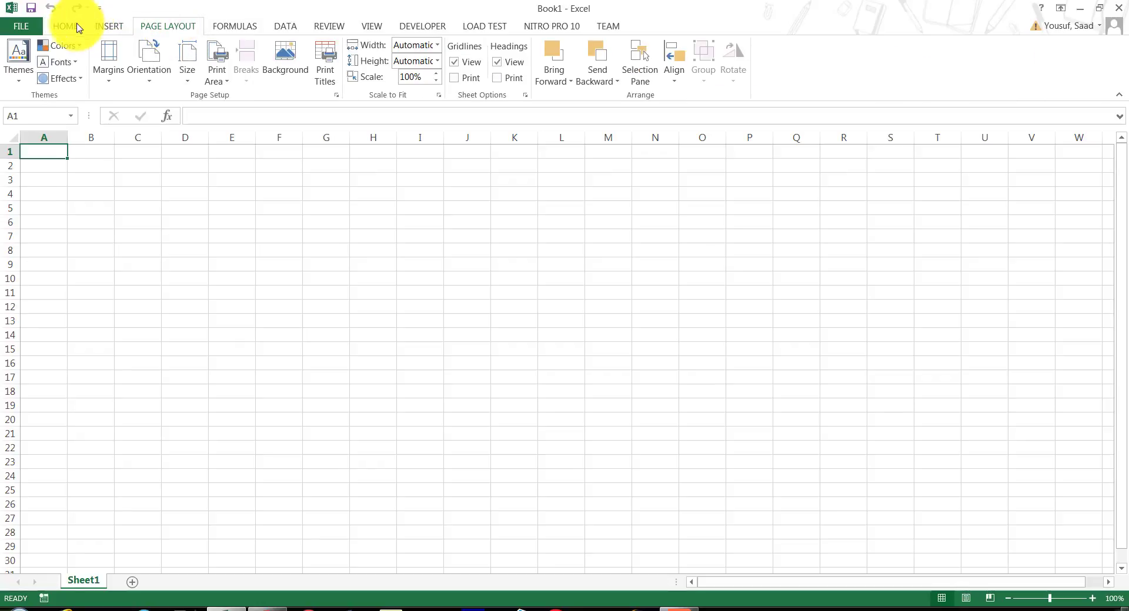
click(64, 26)
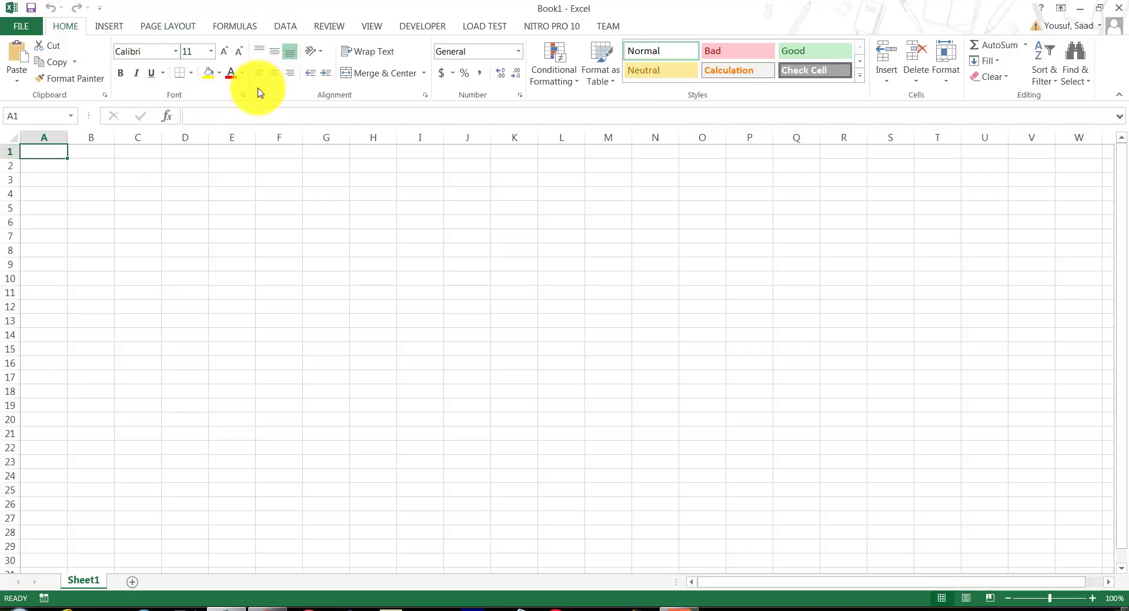
mouse_move(245, 97)
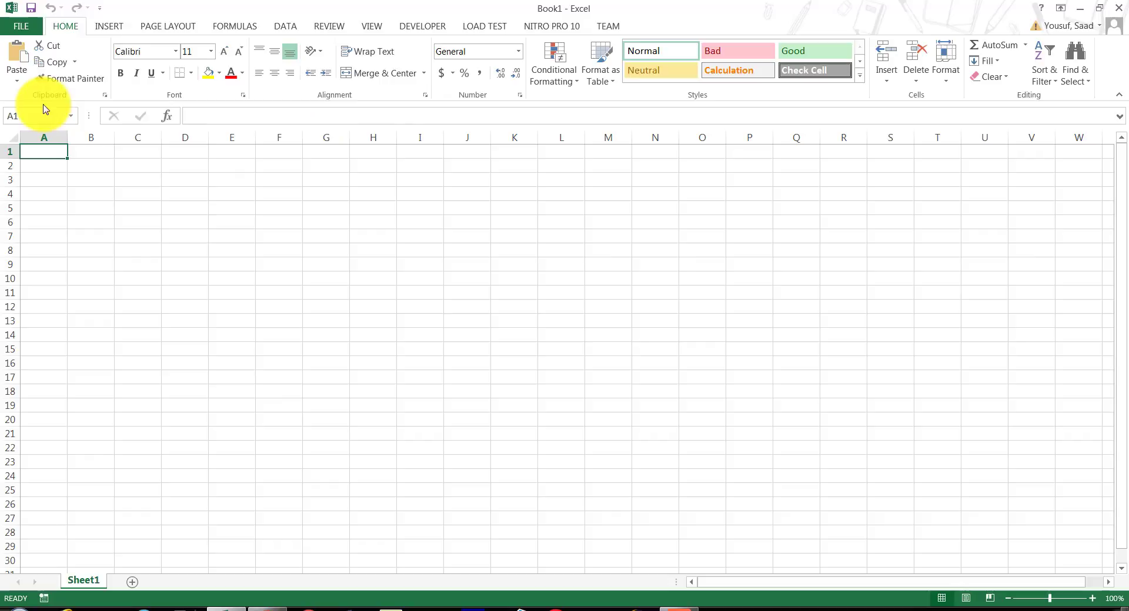
mouse_move(16, 98)
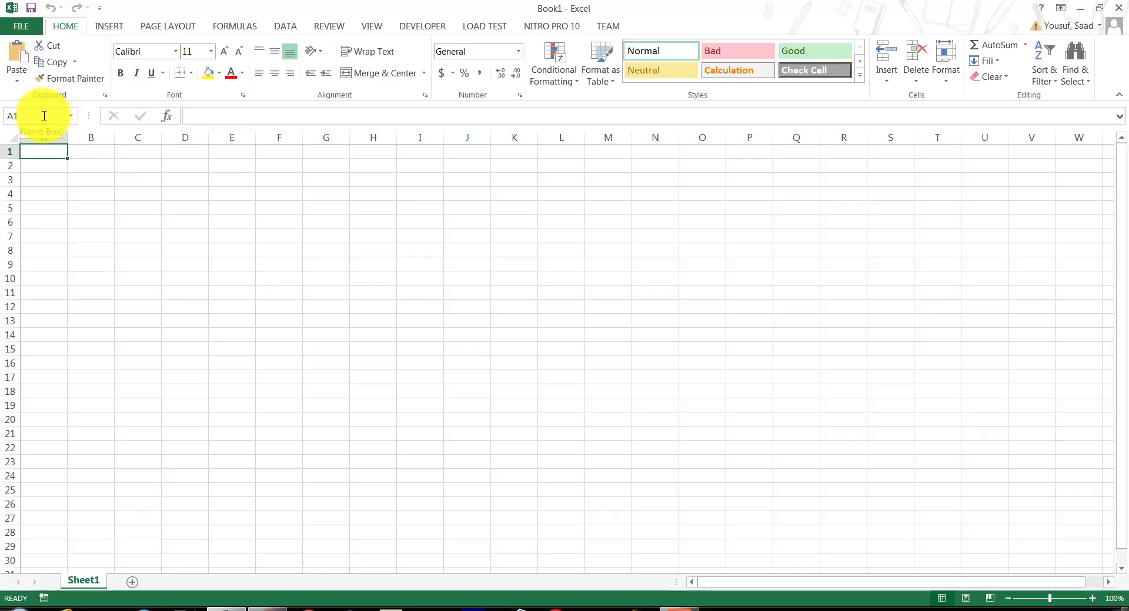
mouse_move(145, 172)
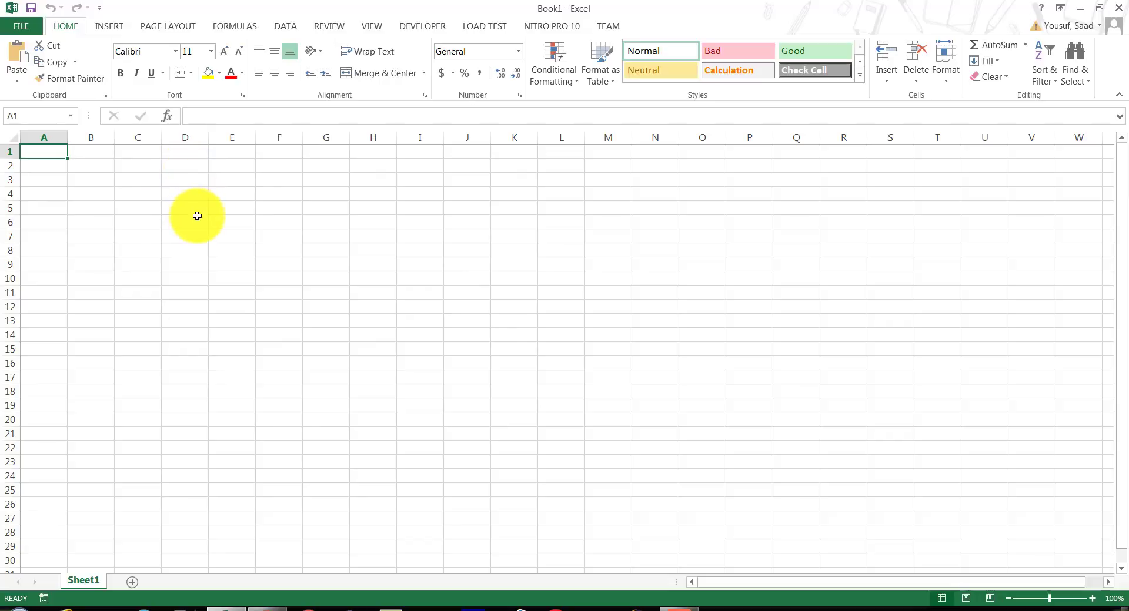
mouse_move(207, 211)
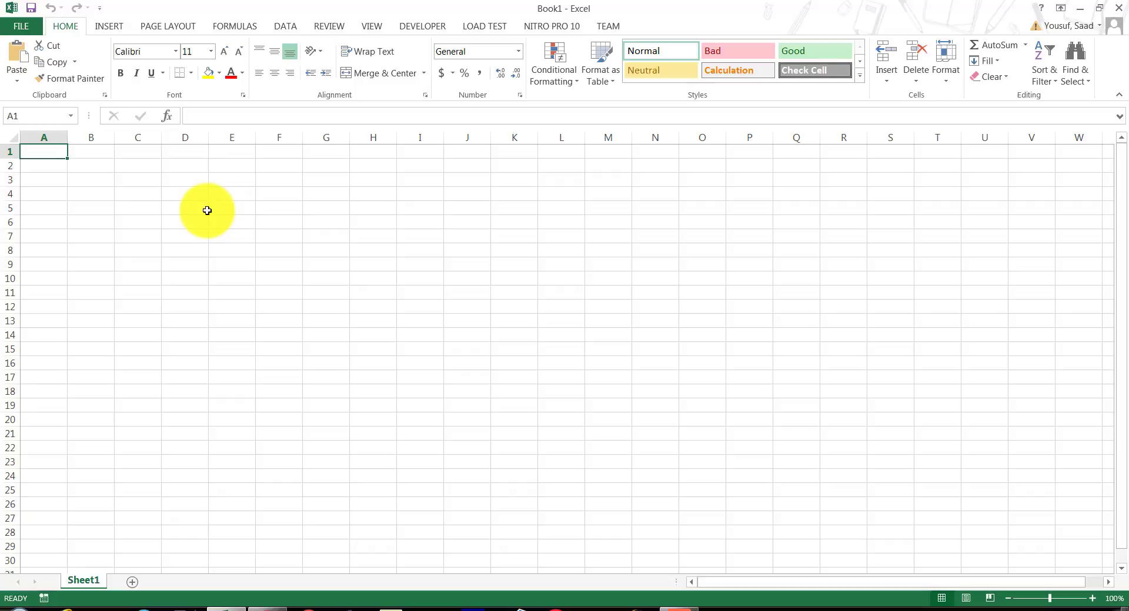
click(185, 208)
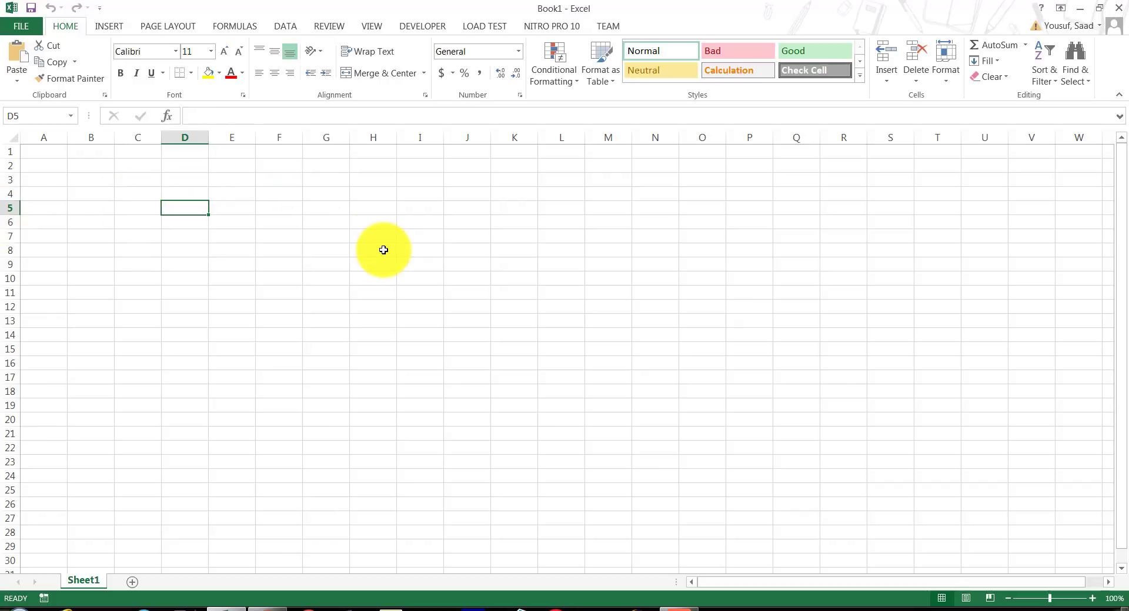
click(372, 250)
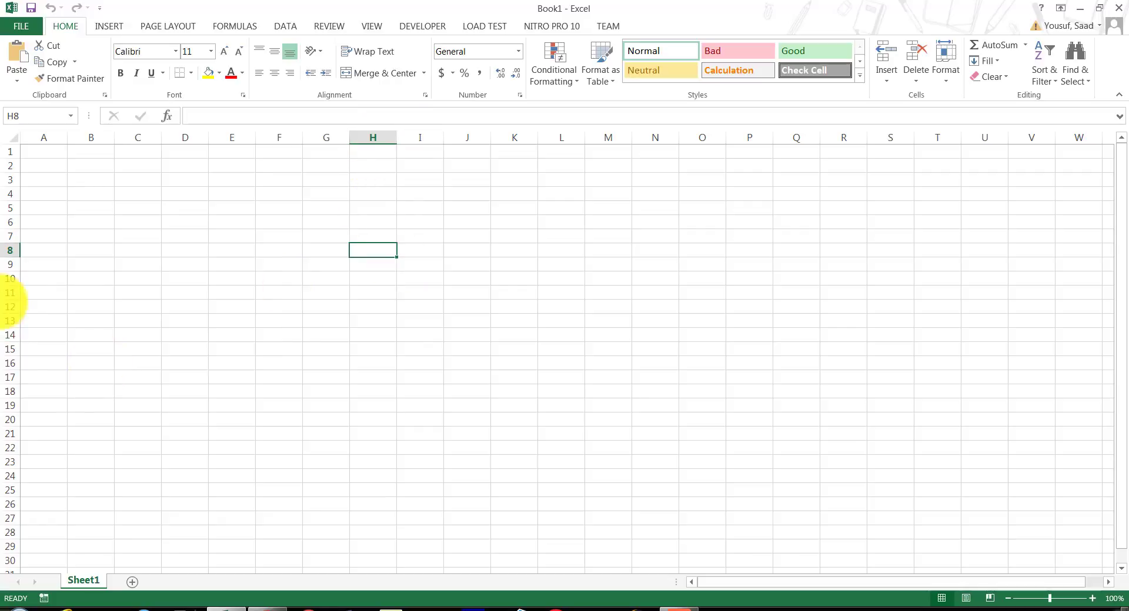
mouse_move(243, 272)
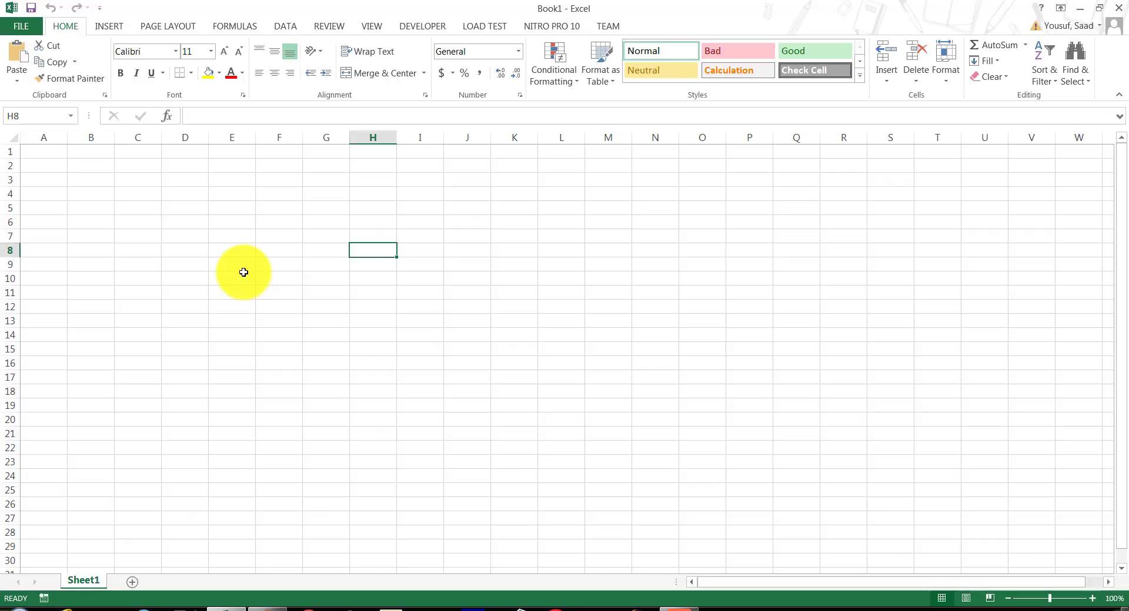
click(43, 151)
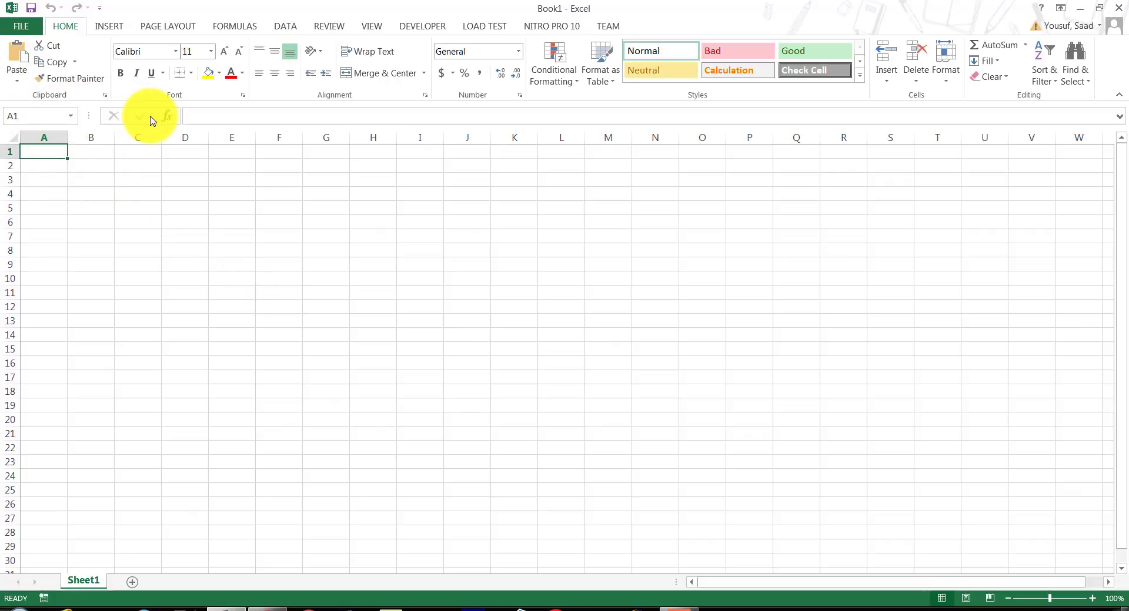
mouse_move(729, 114)
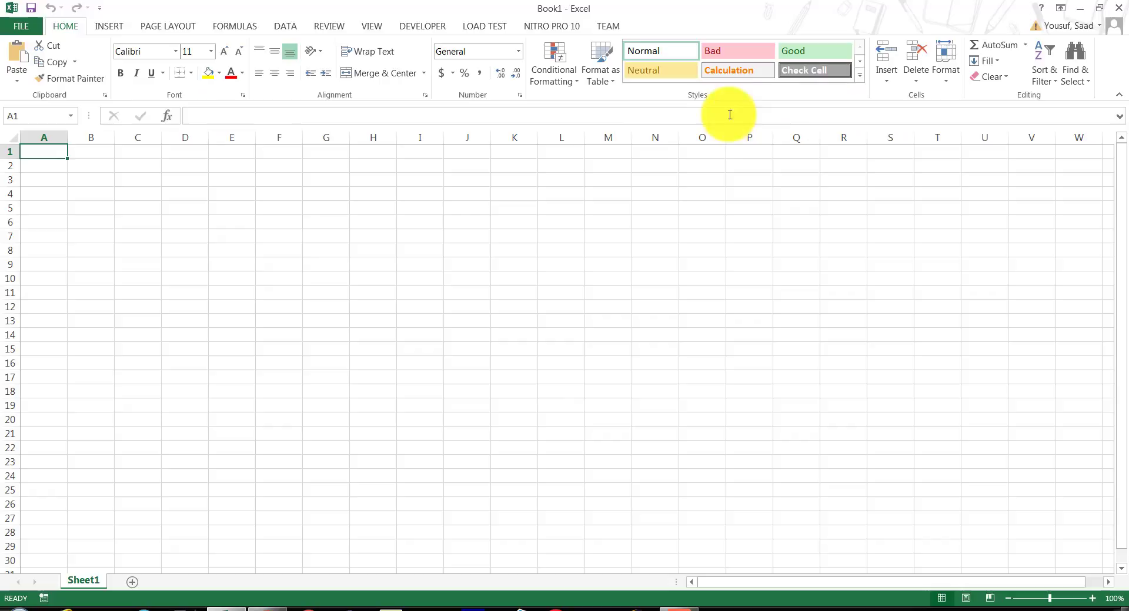
mouse_move(440, 399)
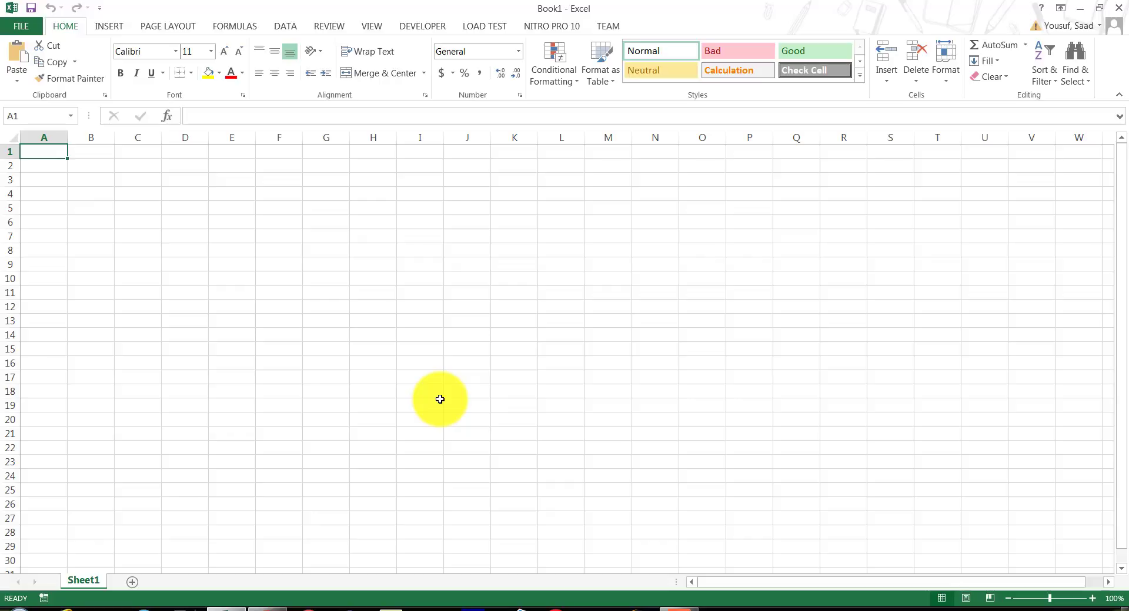
mouse_move(712, 180)
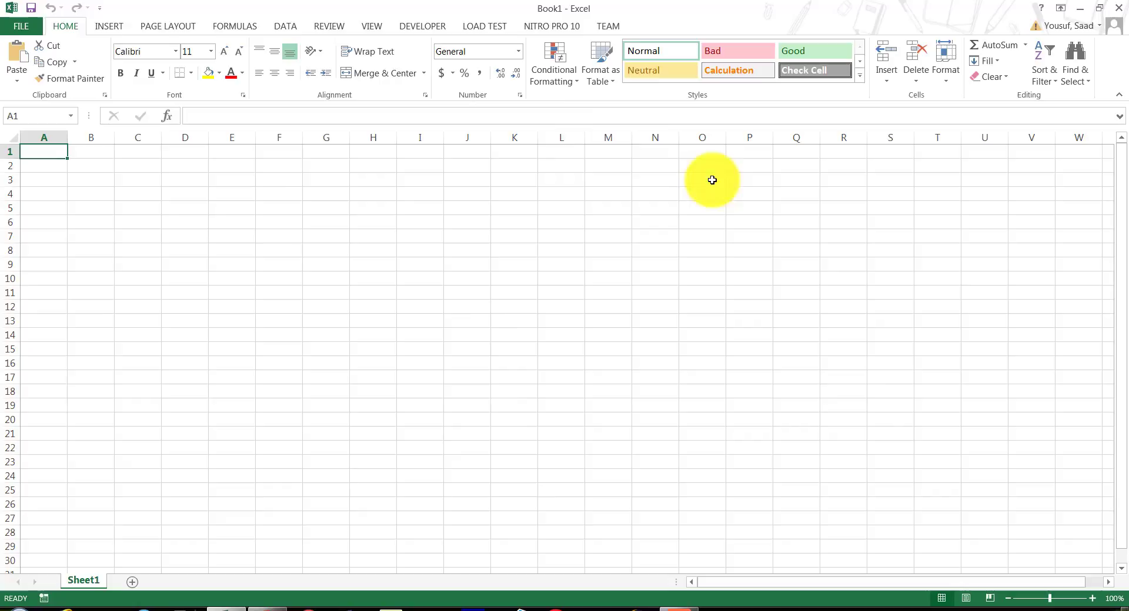
mouse_move(1059, 588)
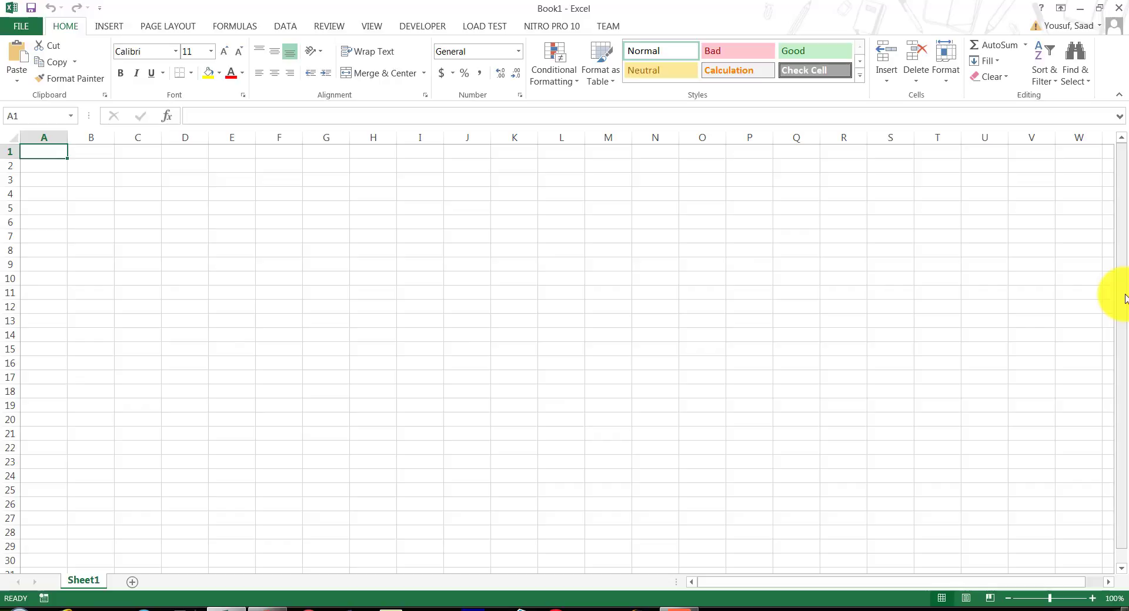
mouse_move(1029, 592)
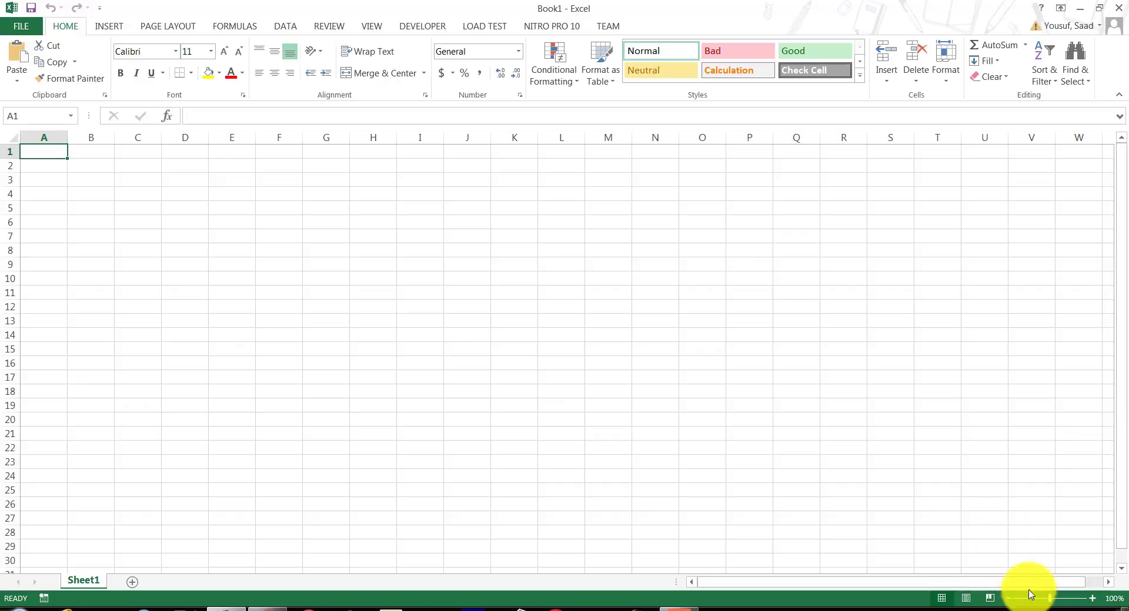